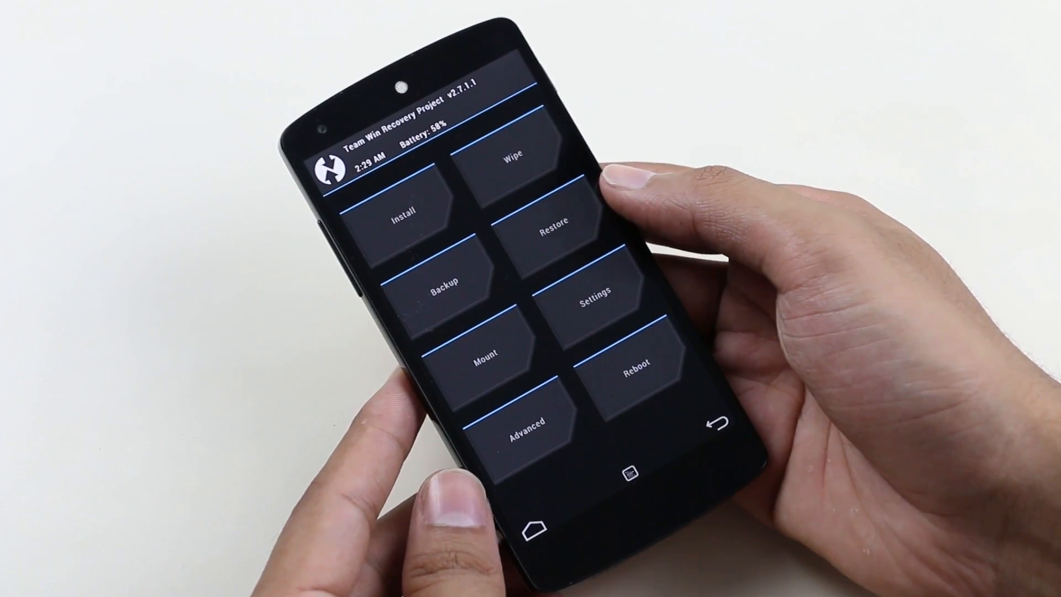
Step: Wipe the selected individual partitions from the Wipe menu before flashing
click(514, 157)
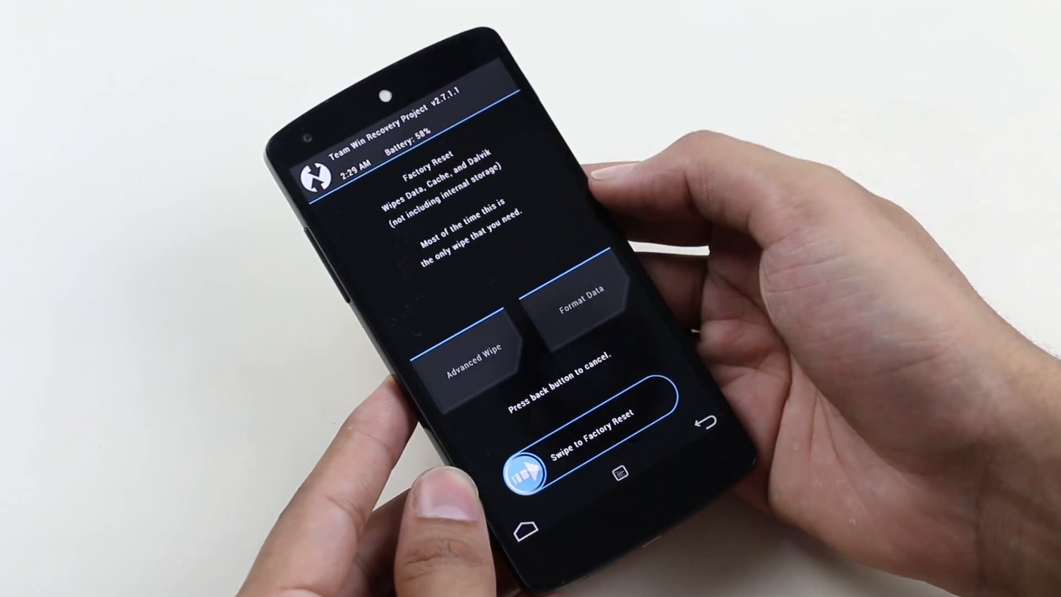
click(474, 358)
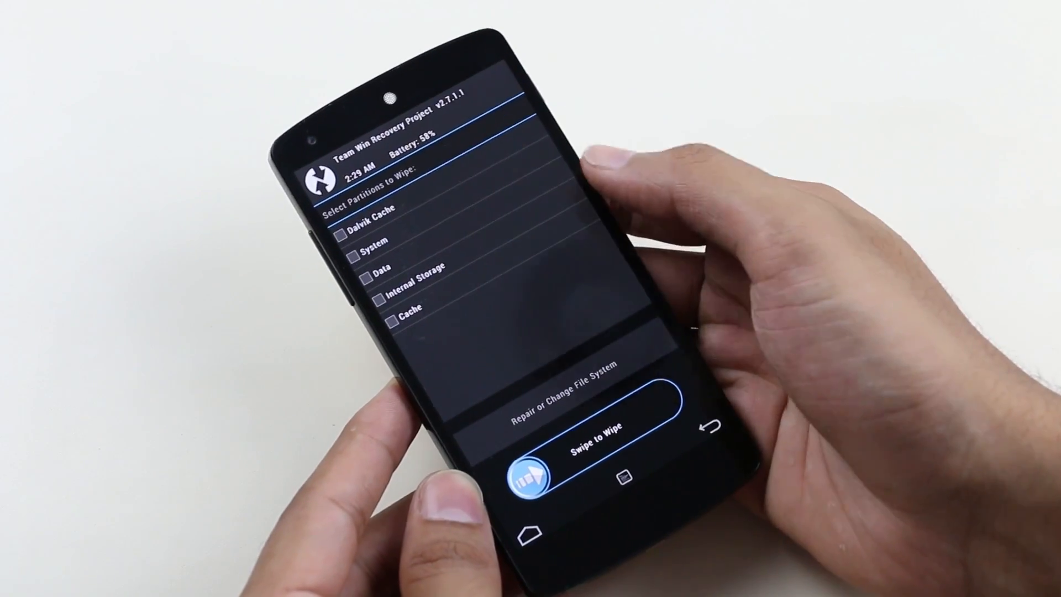
click(352, 230)
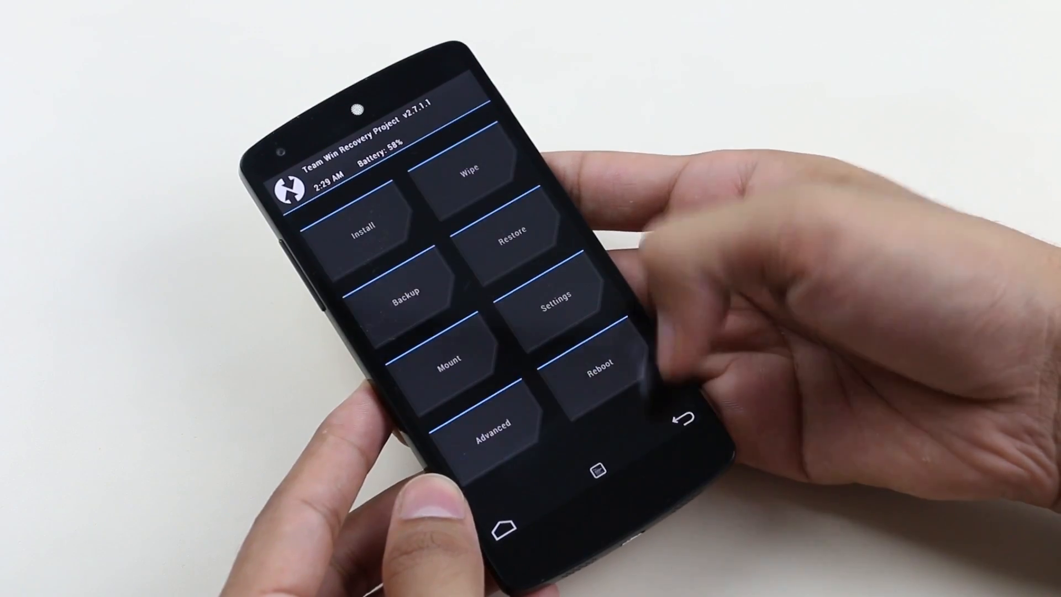
Step: Select lpv79_hammerhead.zip from the /sdcard list and flash it
click(367, 225)
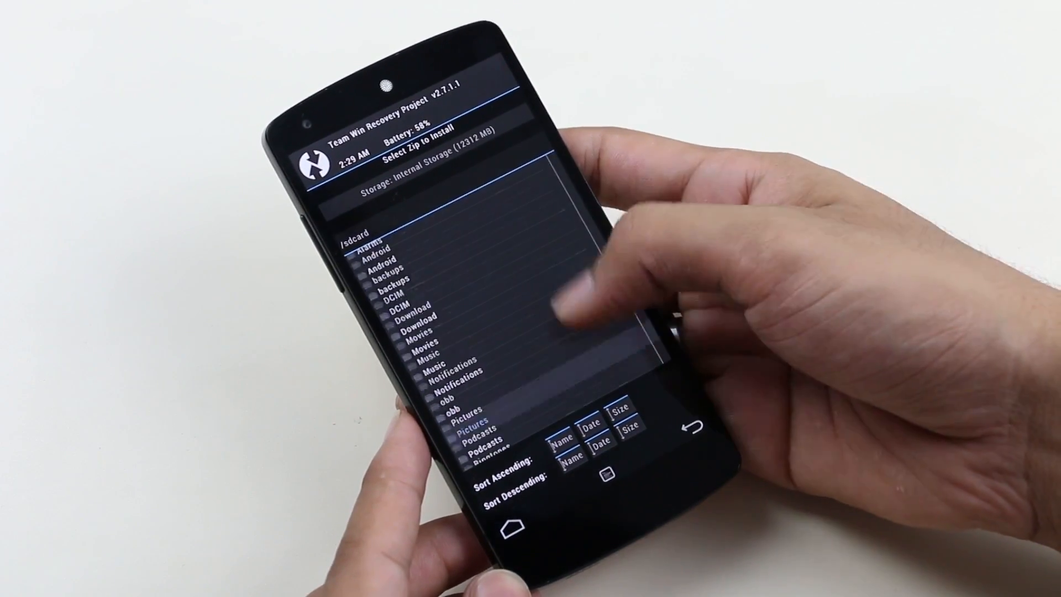
scroll(down, 3)
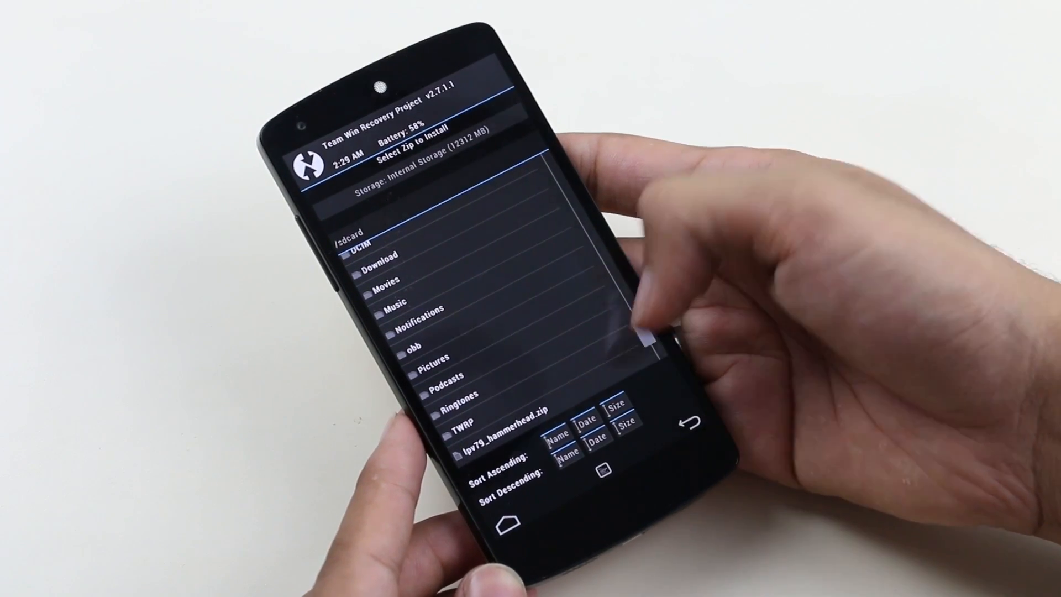
click(505, 431)
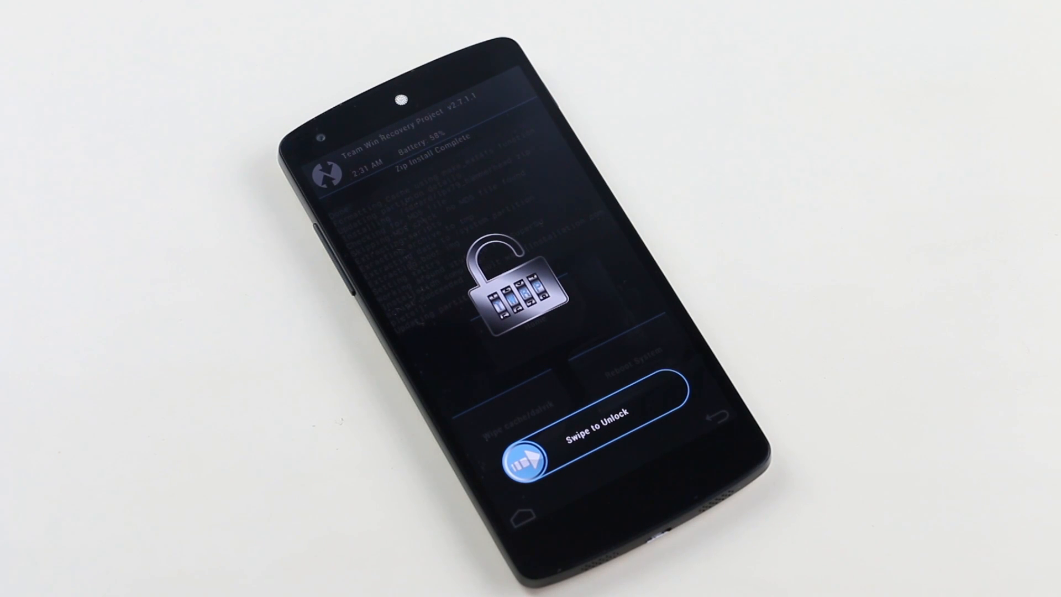
Step: Unlock the recovery screen and reboot into the newly installed system
drag(531, 463, 663, 406)
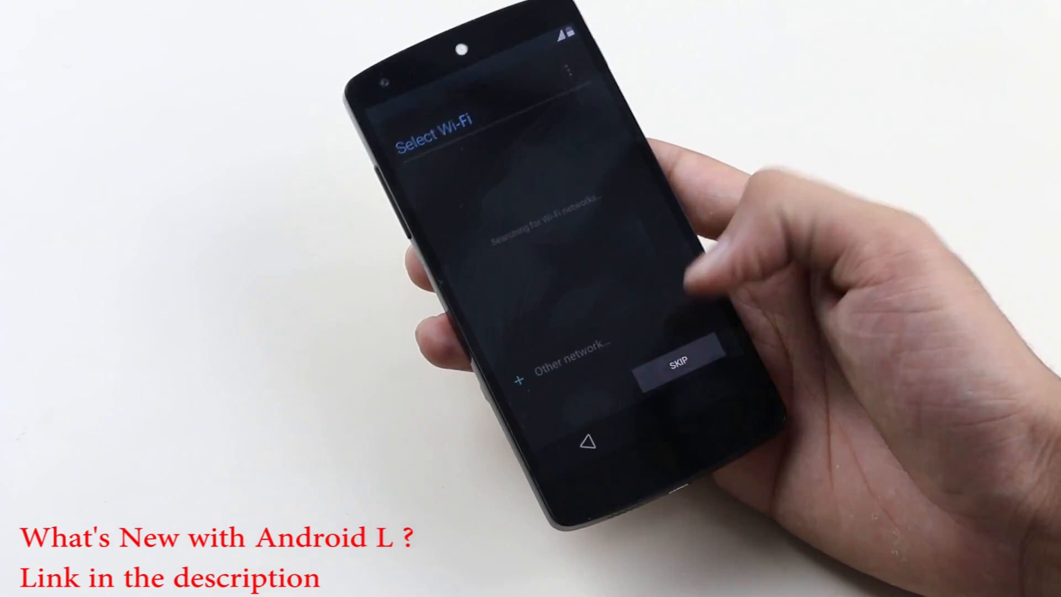
Step: Skip Wi-Fi setup and browse the app drawer to reach Settings
click(684, 358)
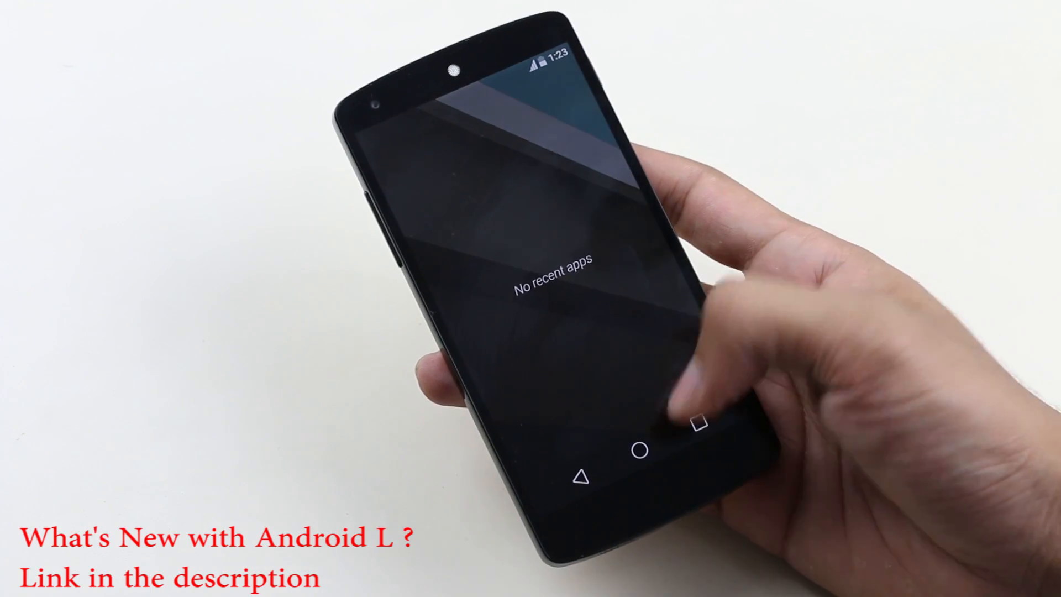
click(648, 454)
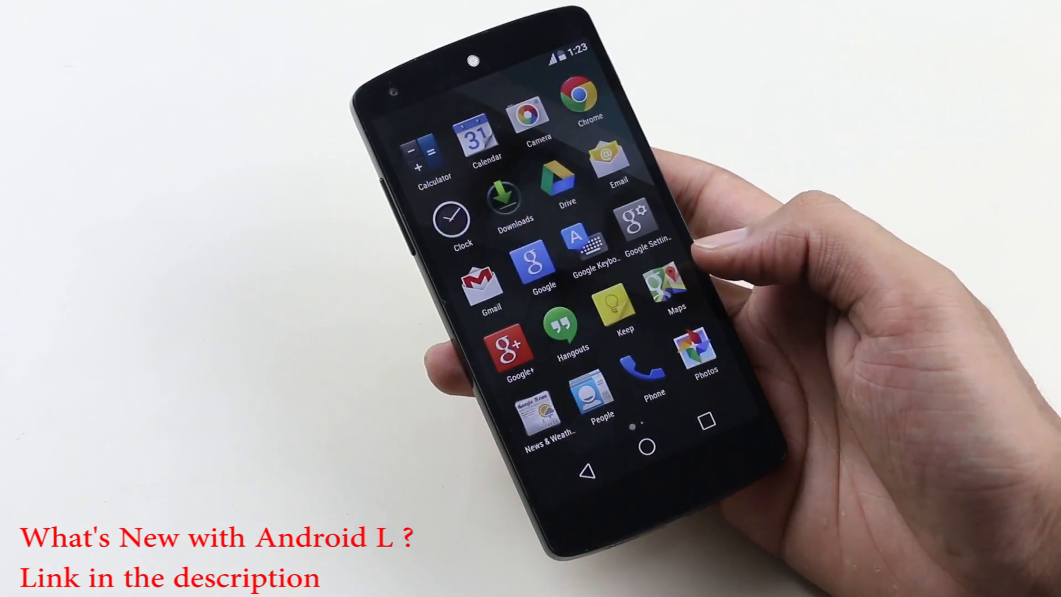
scroll(left, 3)
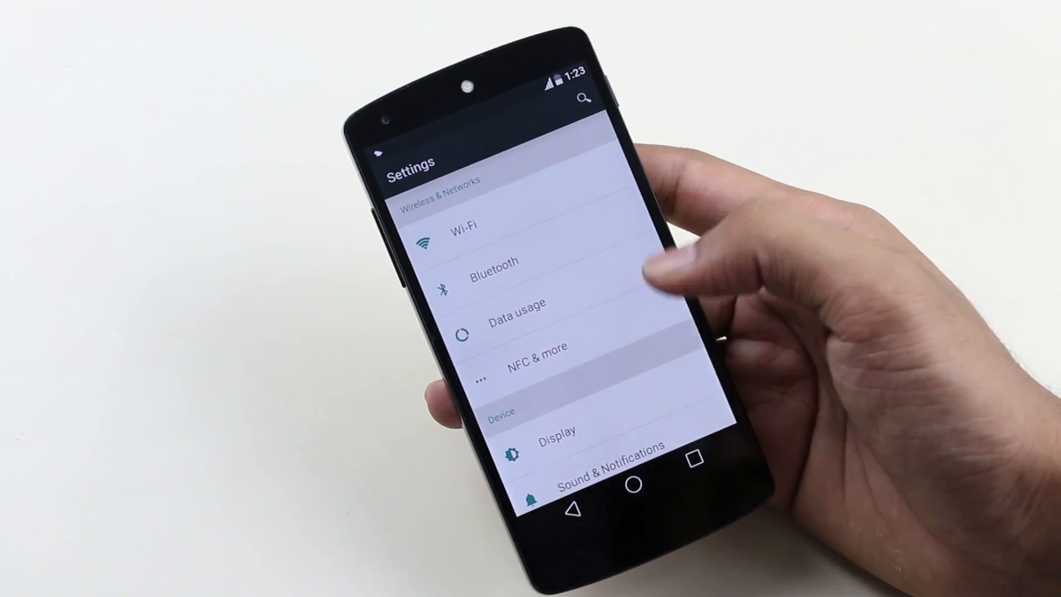
Step: Show About phone confirming Nexus 5 on Android version L
scroll(down, 3)
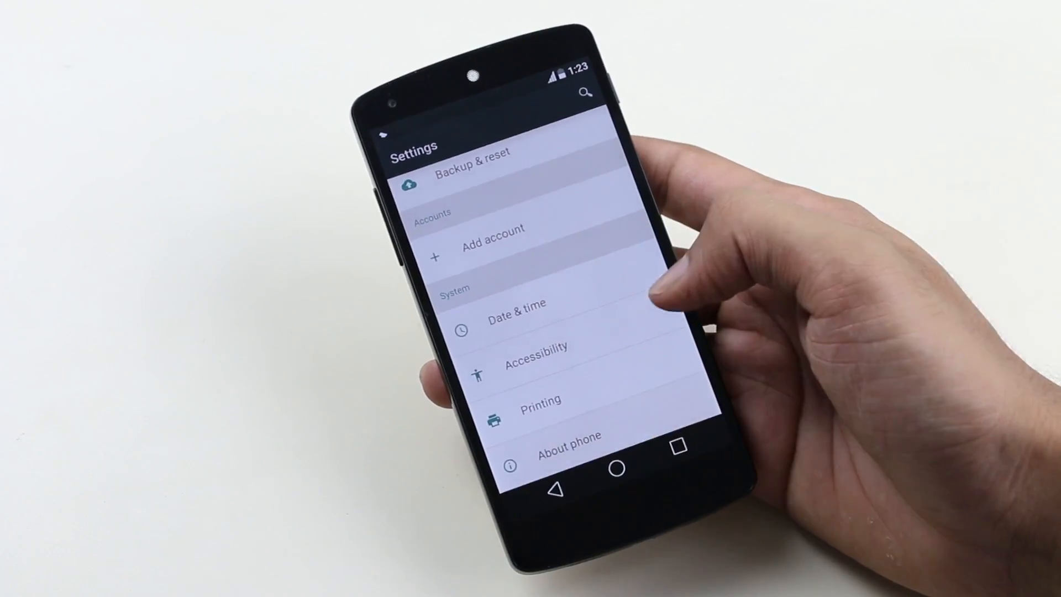
click(569, 436)
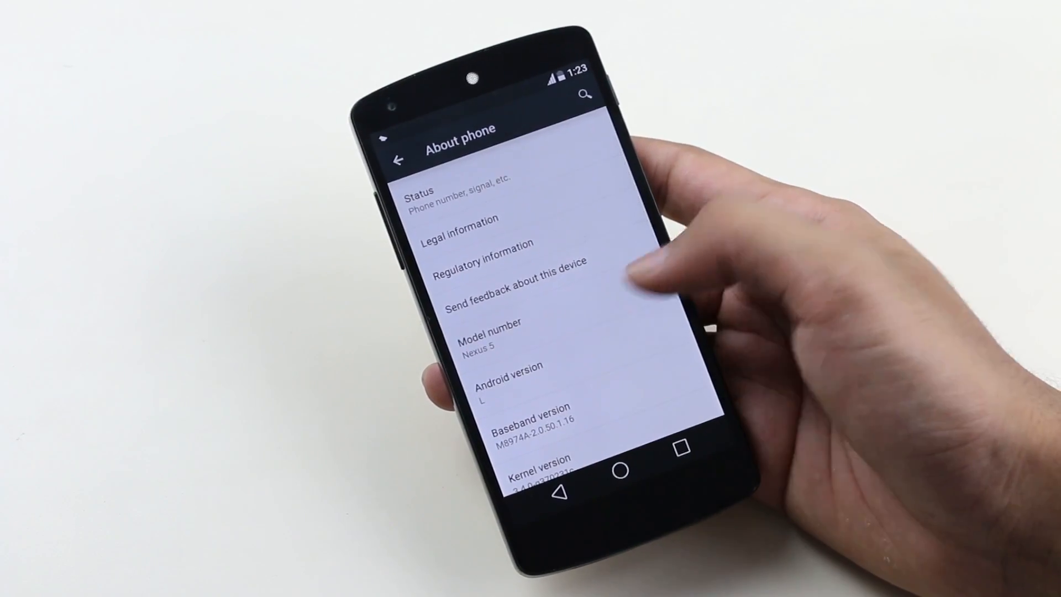
click(622, 472)
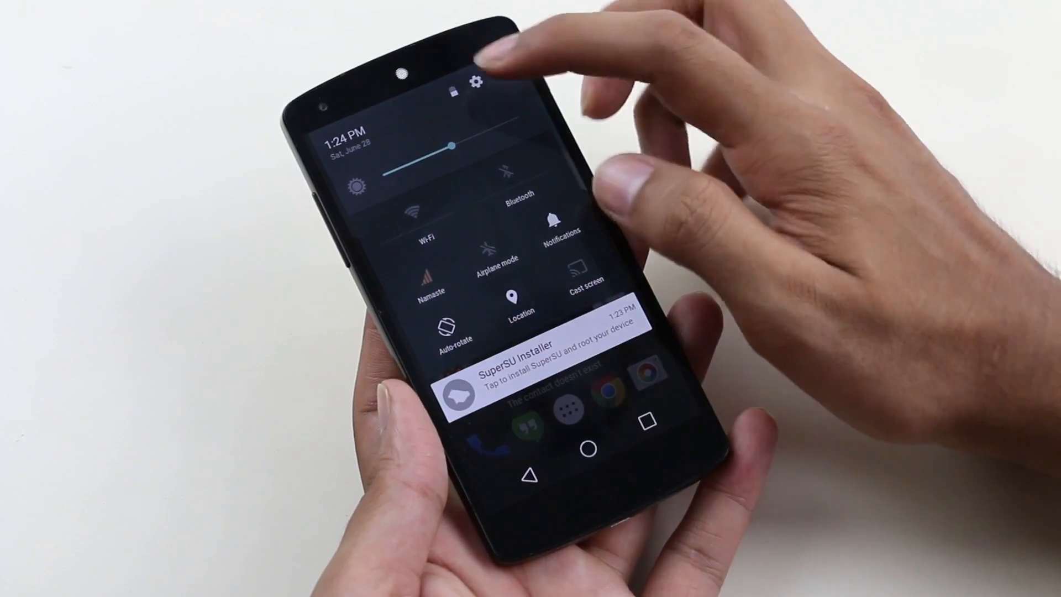
Step: Reach the main Settings list from the Quick Settings gear
click(476, 83)
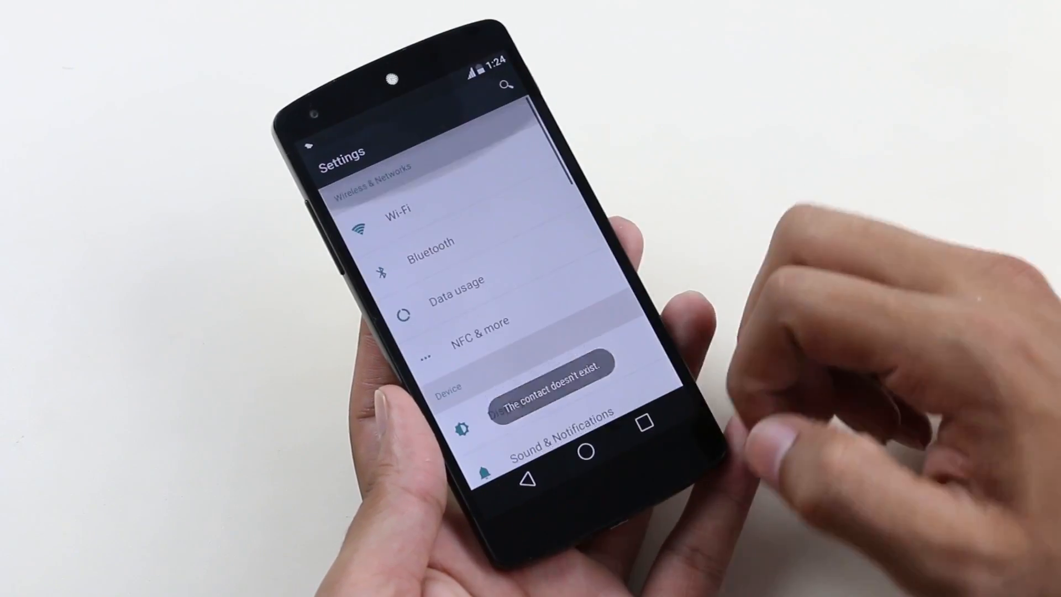